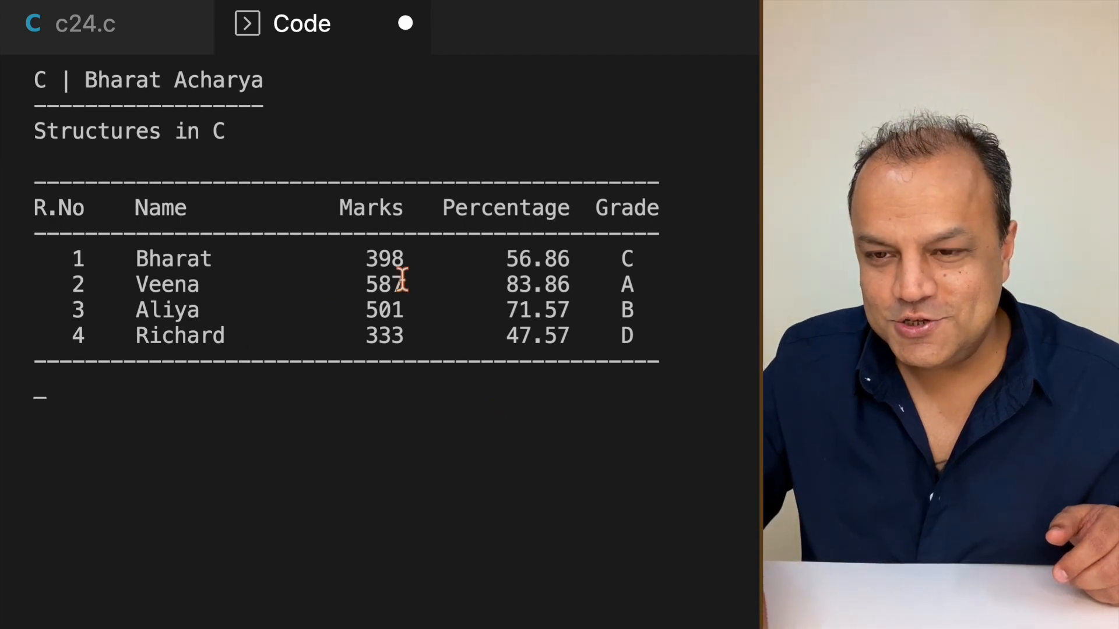
mouse_move(419, 391)
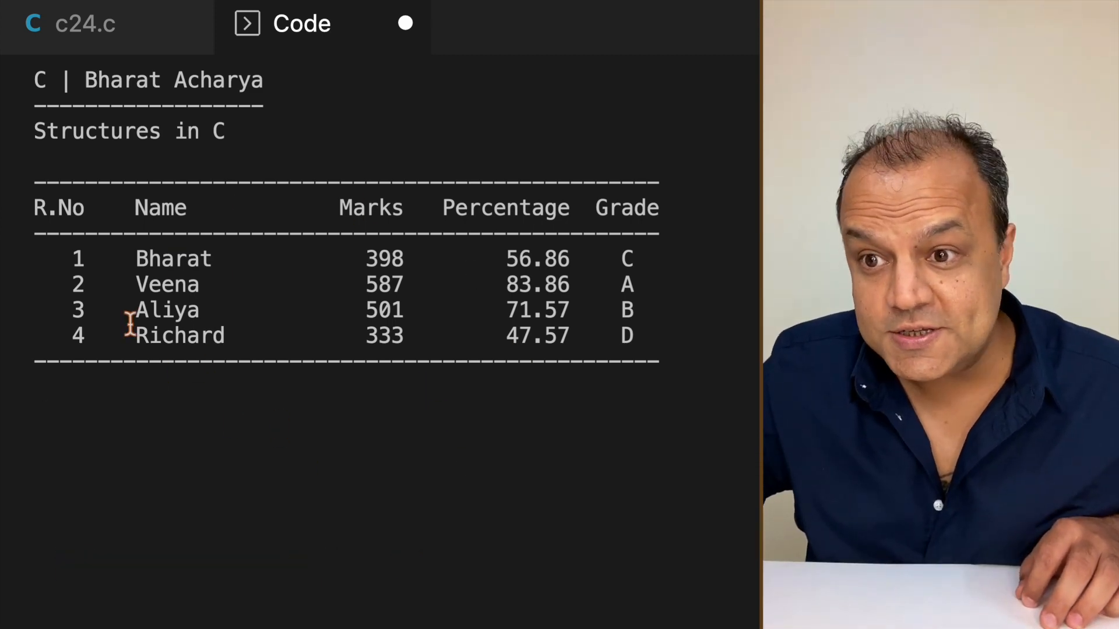
mouse_move(671, 373)
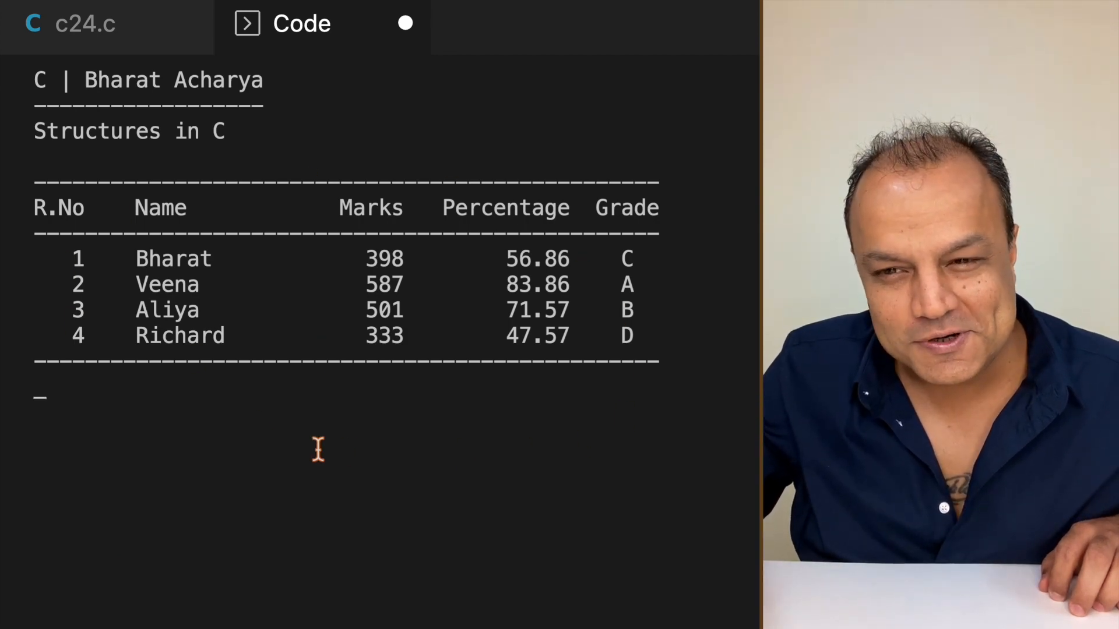
mouse_move(144, 414)
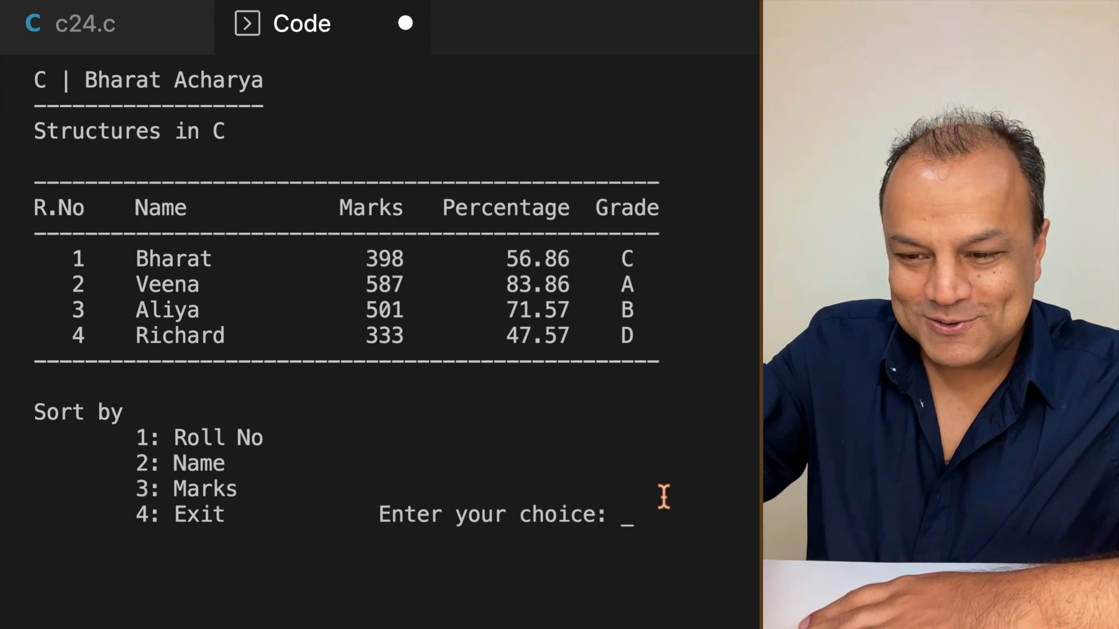
Step: Choose menu option 2 (sort by name), 3 (marks), 1 (roll number), then 4 to exit
type("2")
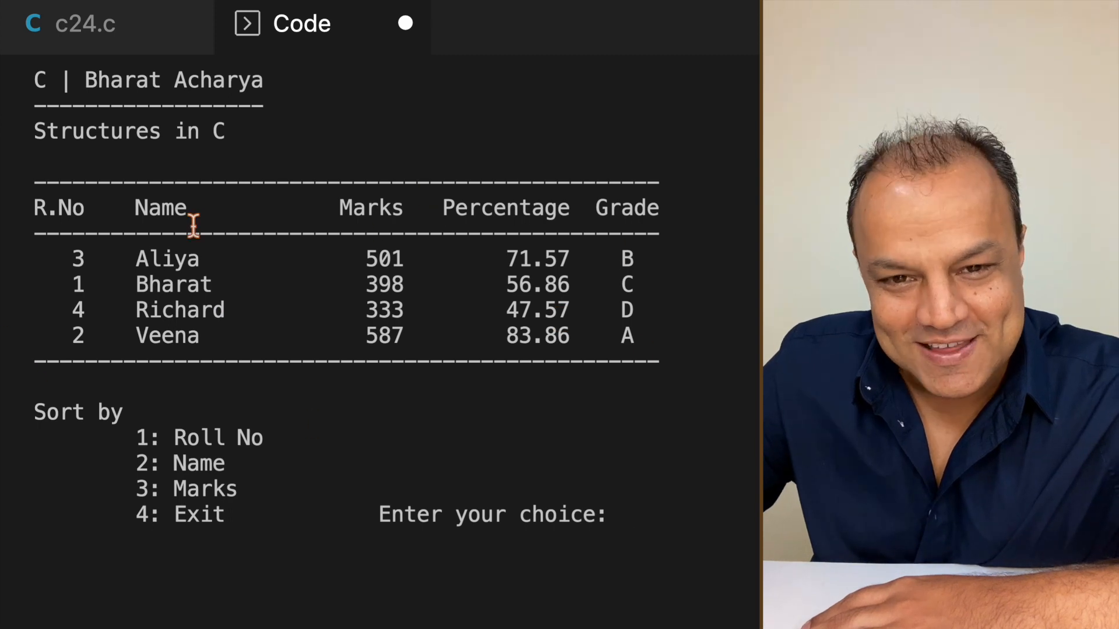
mouse_move(671, 293)
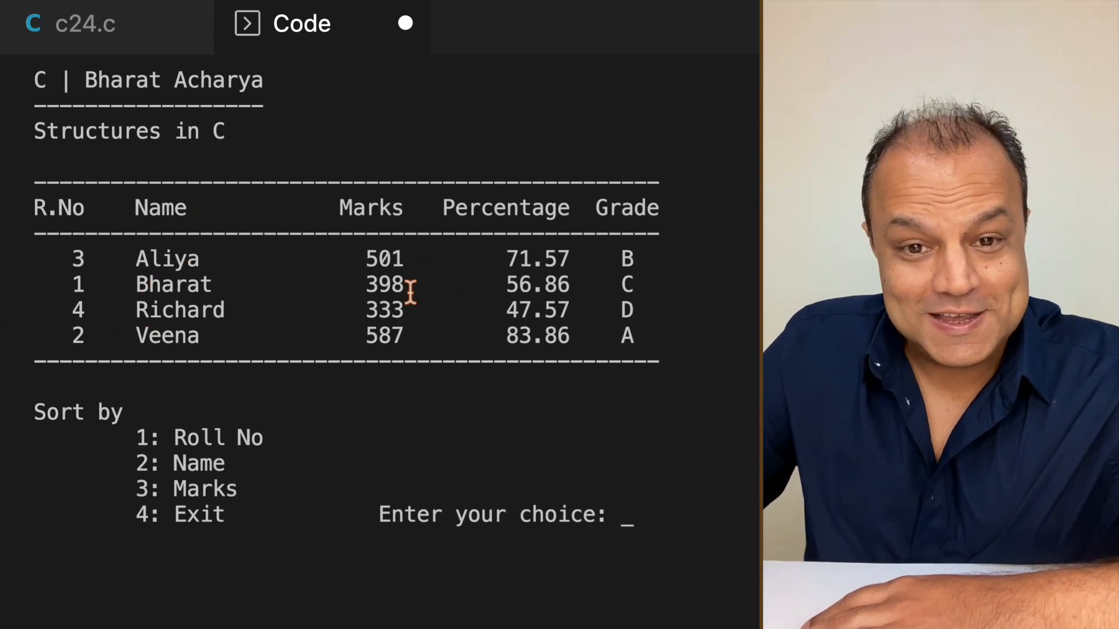
mouse_move(192, 404)
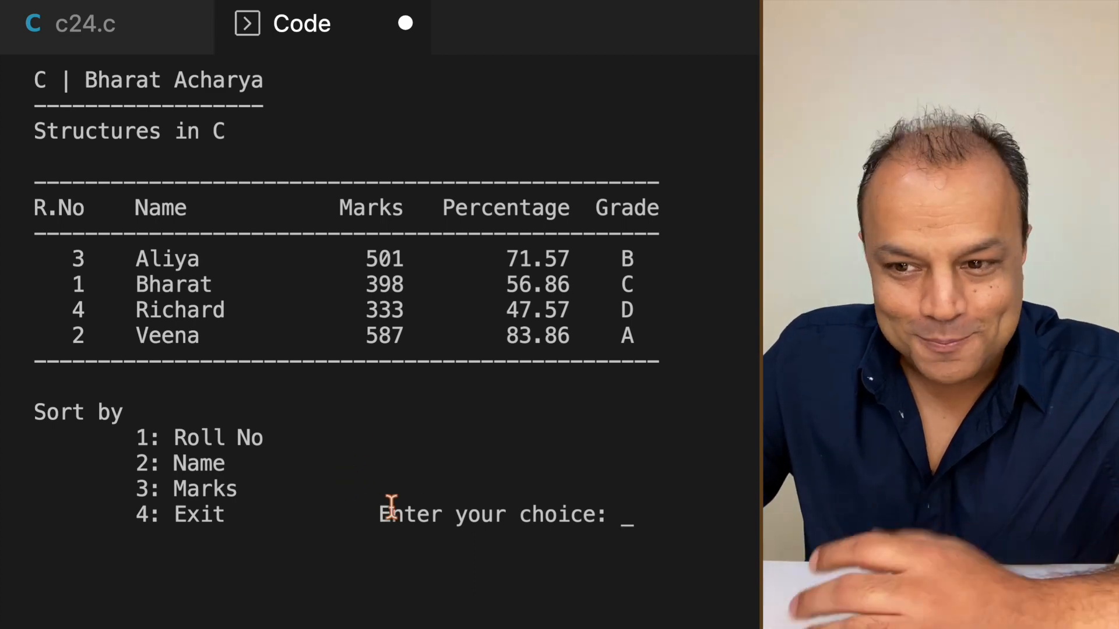
type("3")
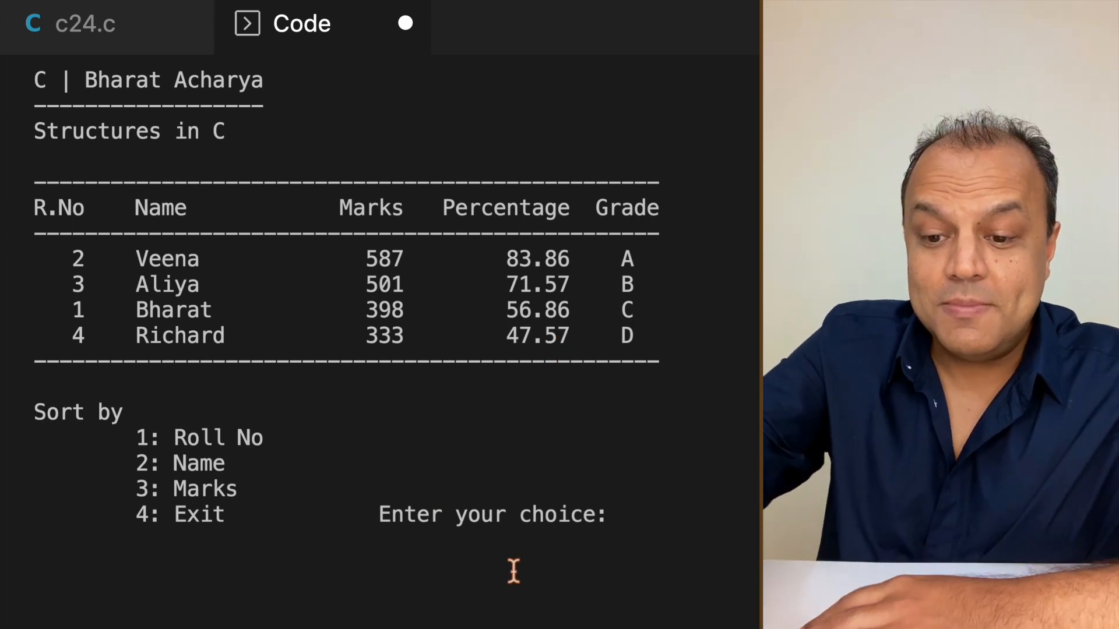
type("1")
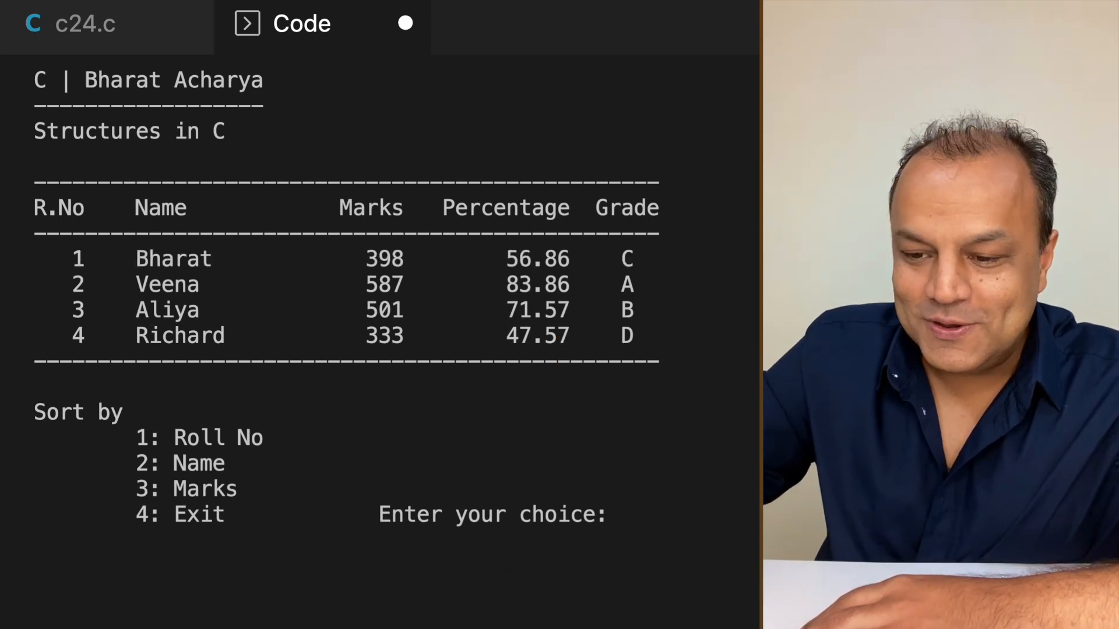
type("4")
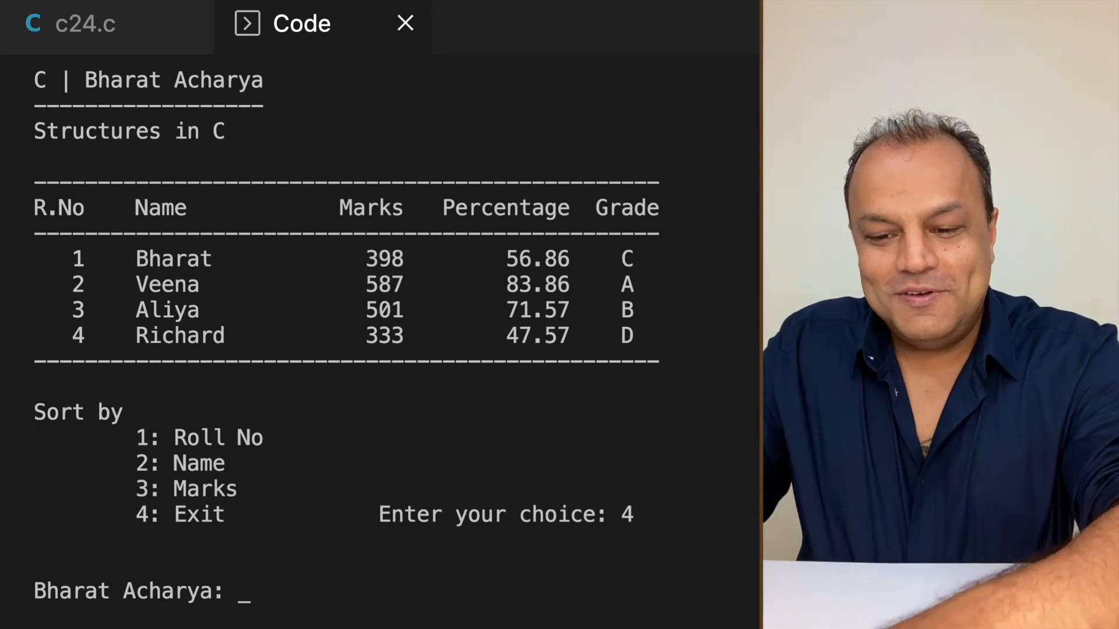
left_click(85, 23)
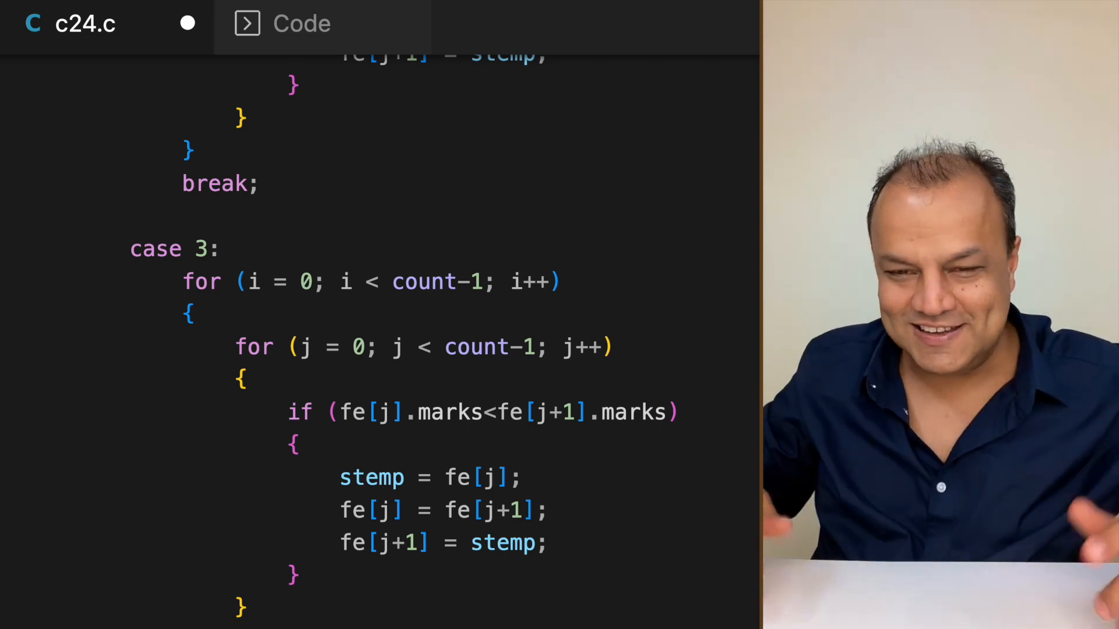
Step: Scroll up through c24.c to the function prototypes and the 'int i,j,k,temp,choice=1;' declaration
scroll("up", 3)
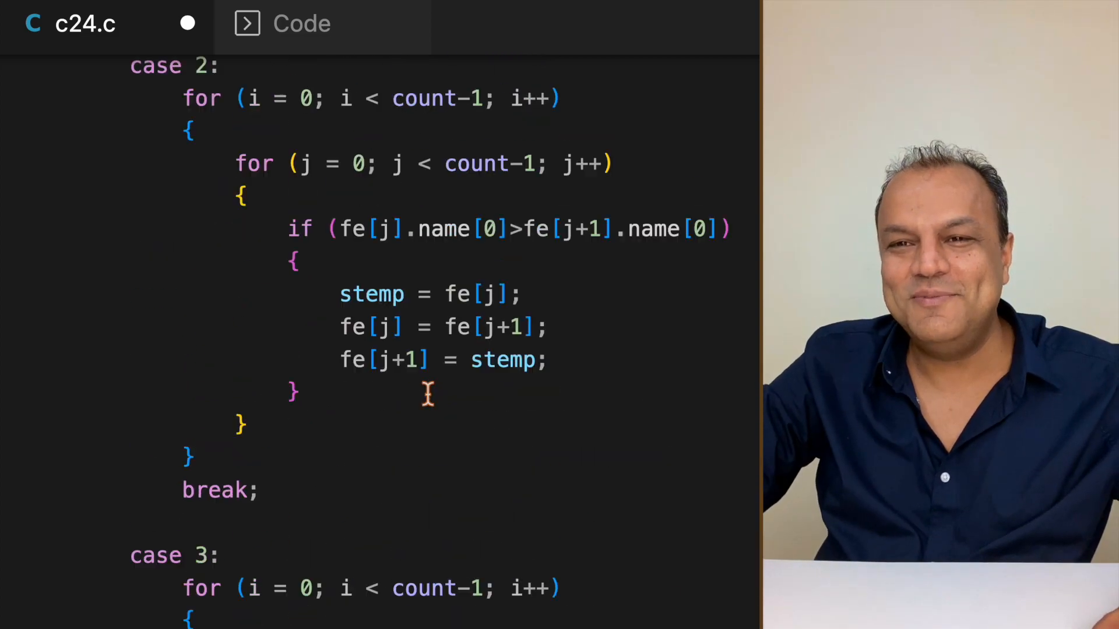
scroll("up", 3)
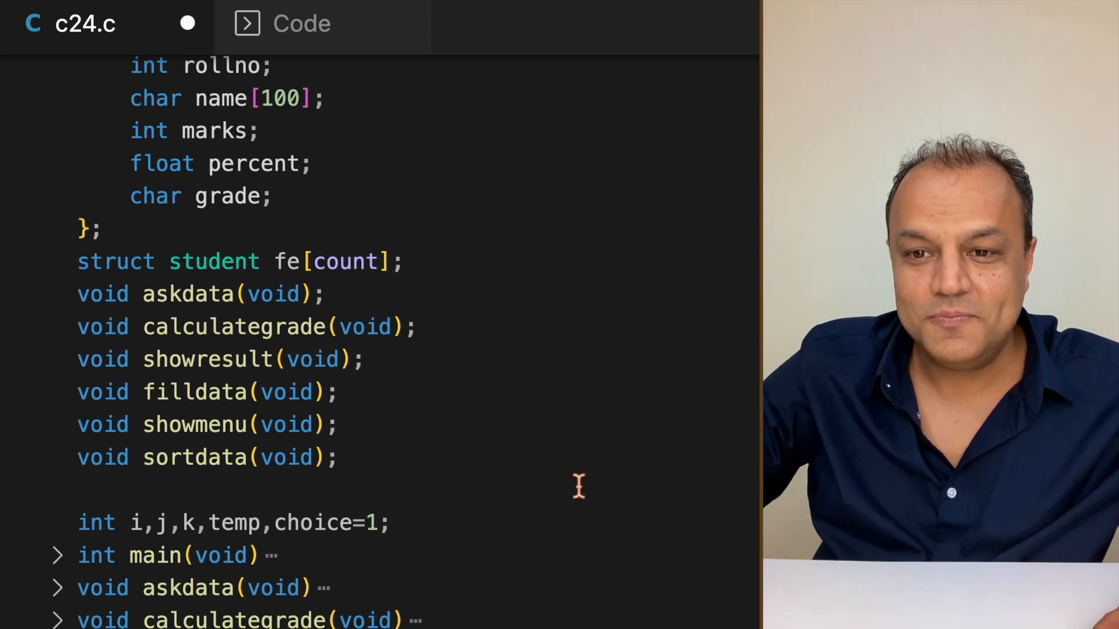
scroll("up", 3)
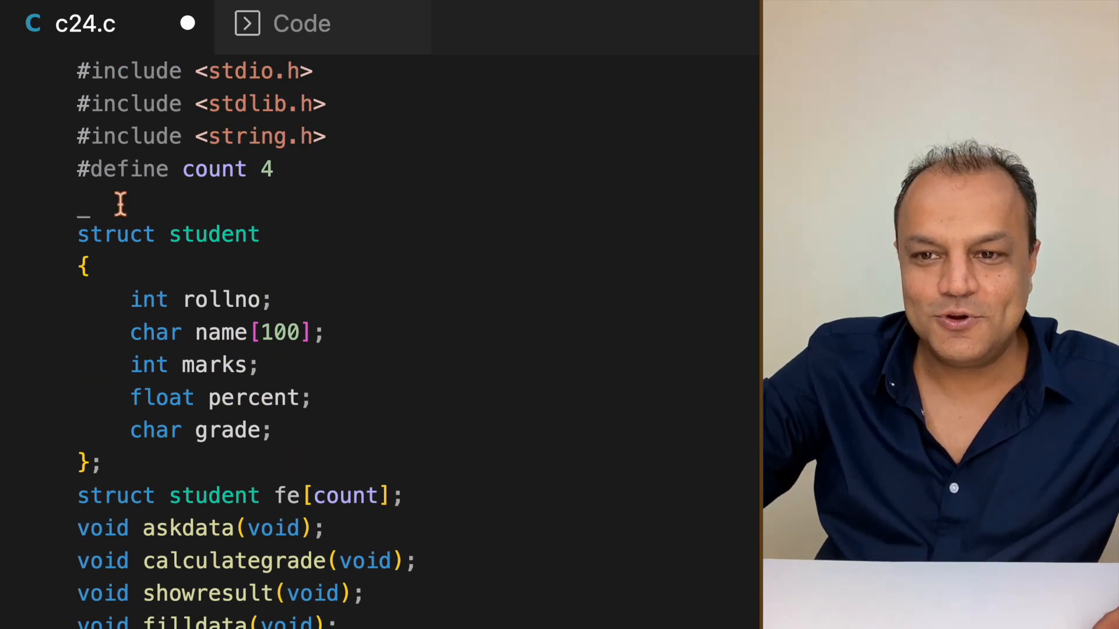
scroll("down", 3)
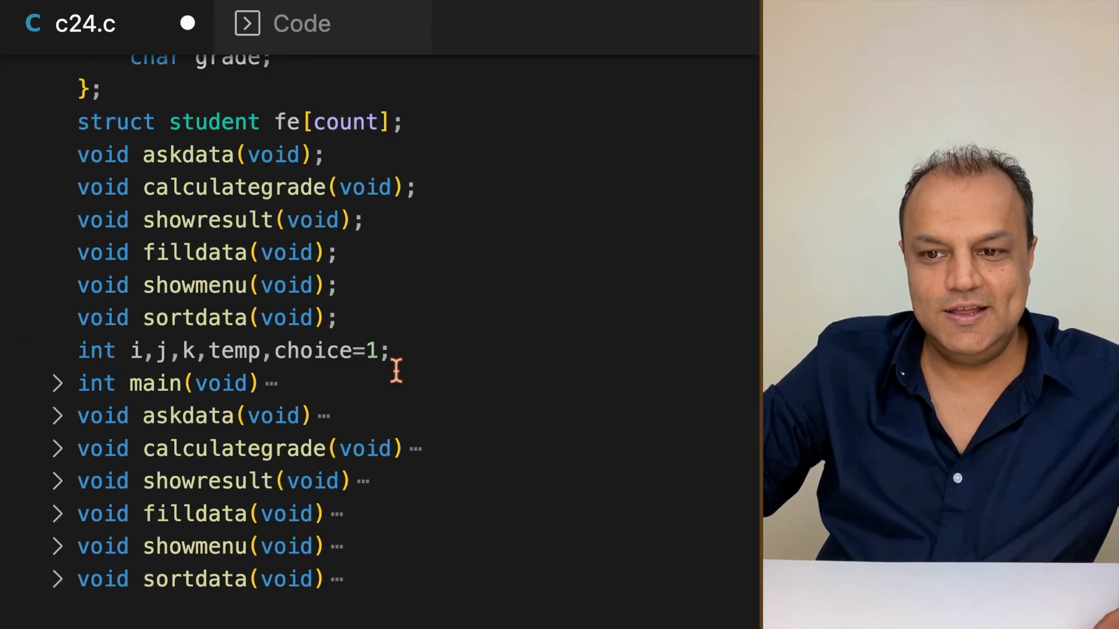
scroll("up", 3)
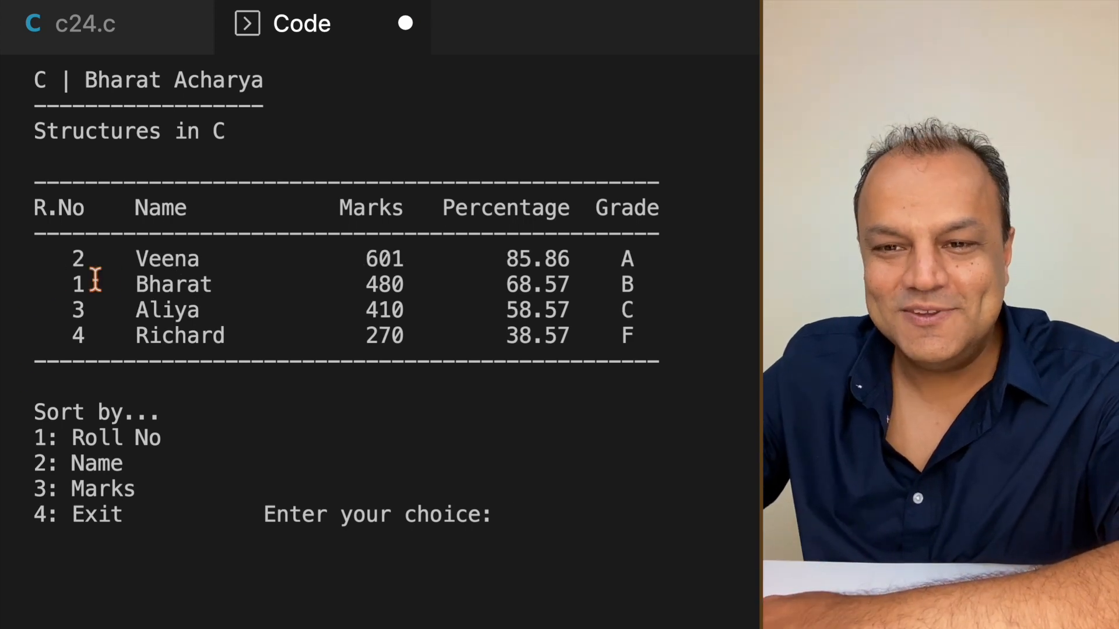
mouse_move(660, 283)
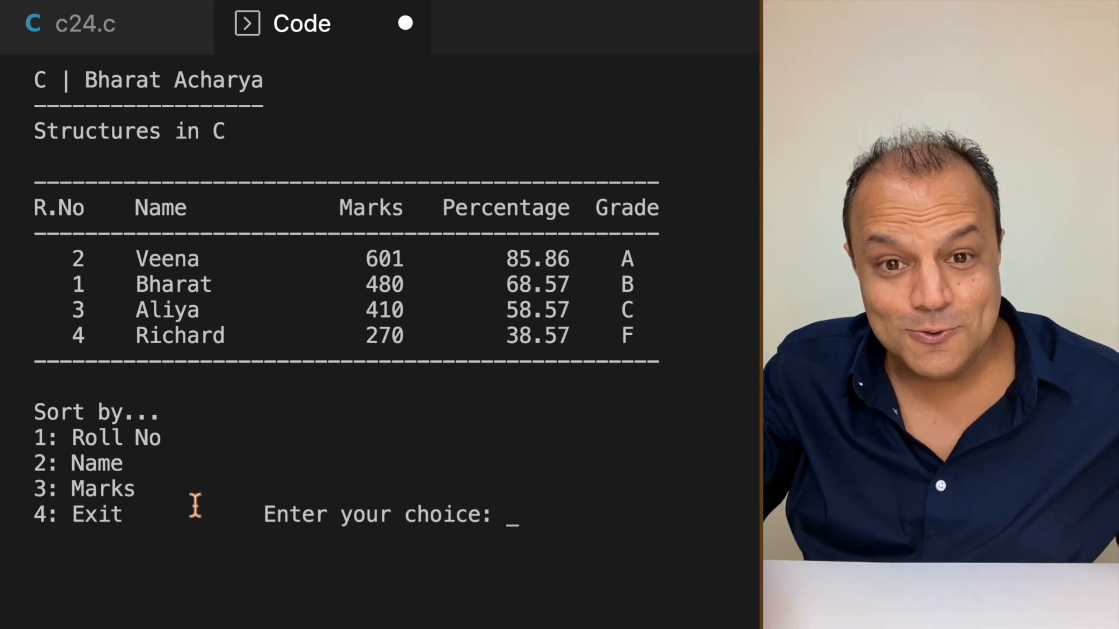
mouse_move(655, 602)
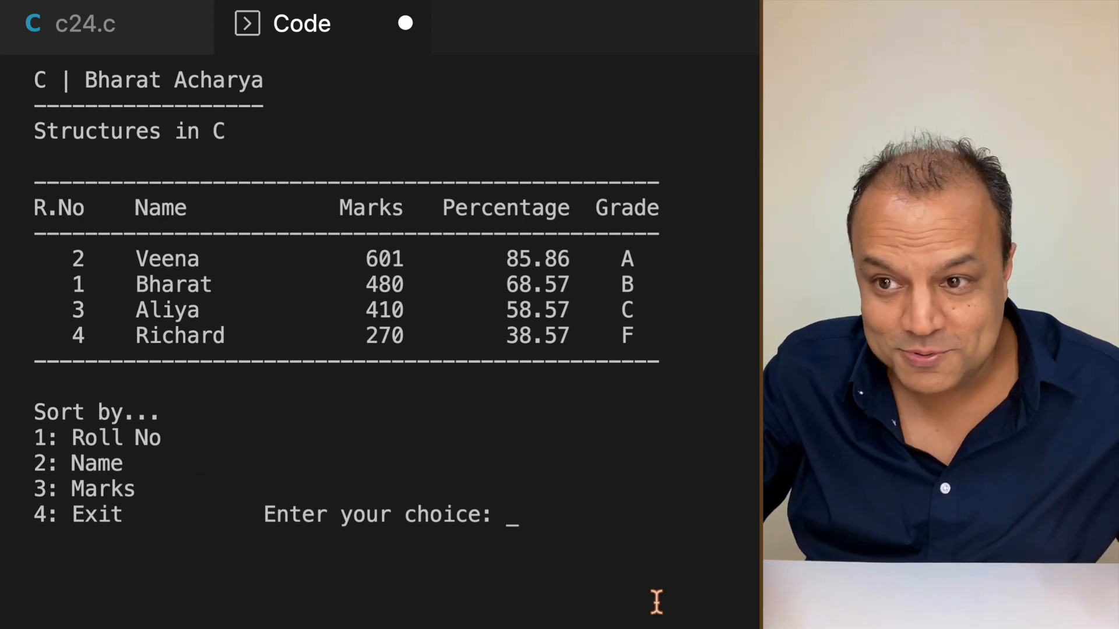
mouse_move(415, 225)
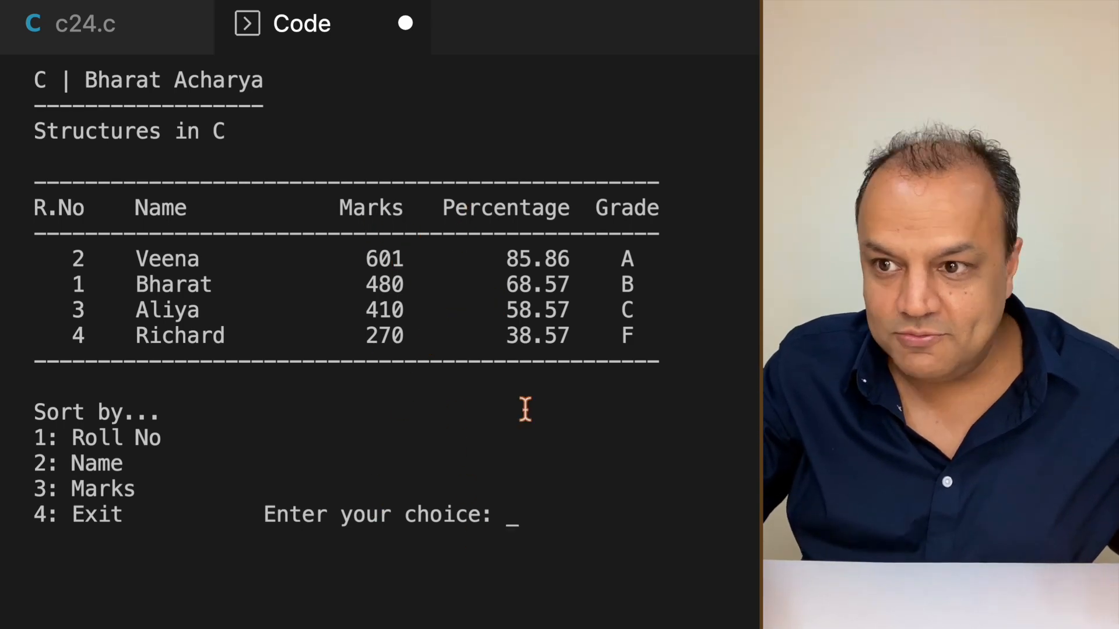
mouse_move(184, 614)
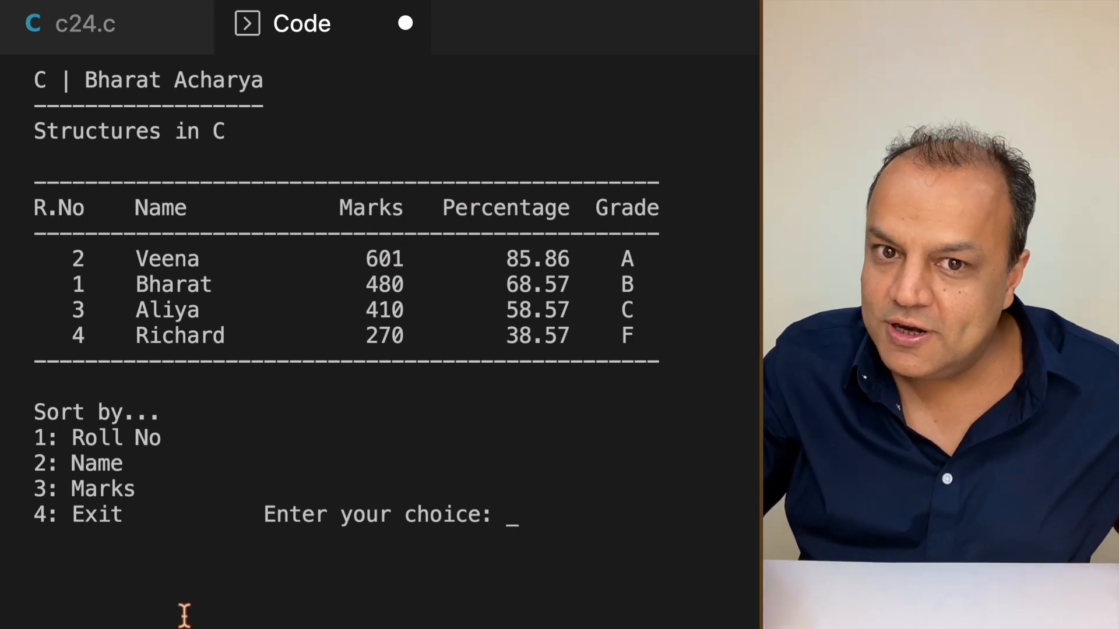
mouse_move(305, 392)
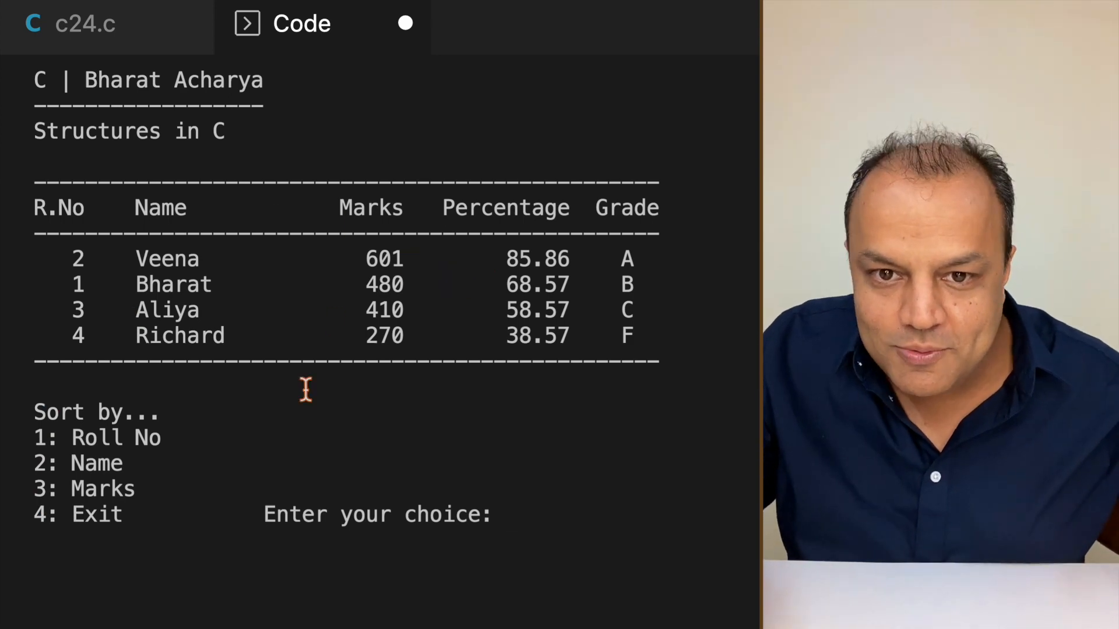